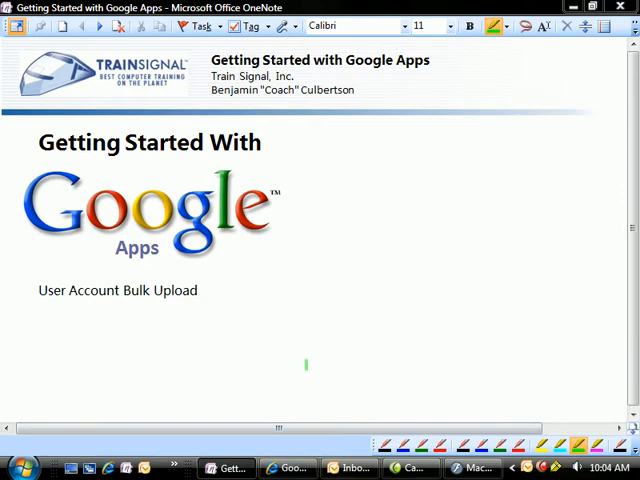
Switch from OneNote to the Google Apps sign-in page in Internet Explorer
left_click(288, 467)
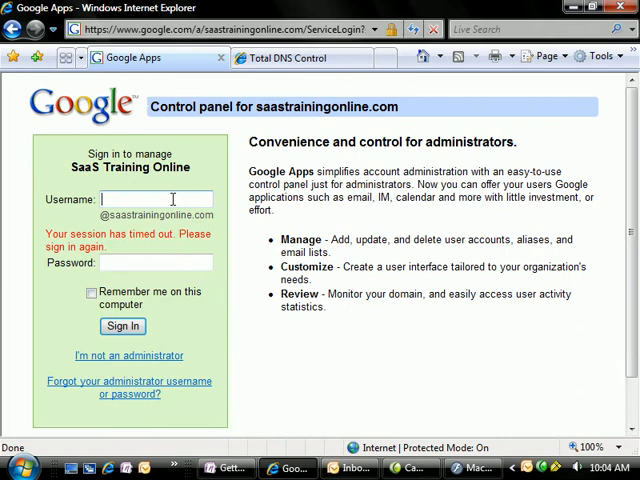
Sign in to the control panel as administrator 'bubba' with its password
type("bubba")
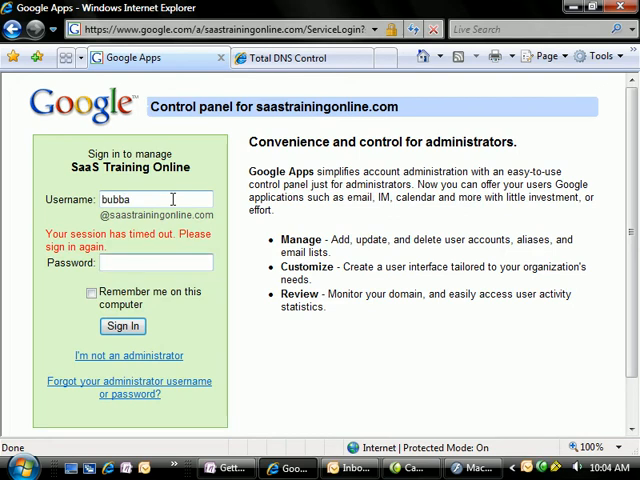
type("•••")
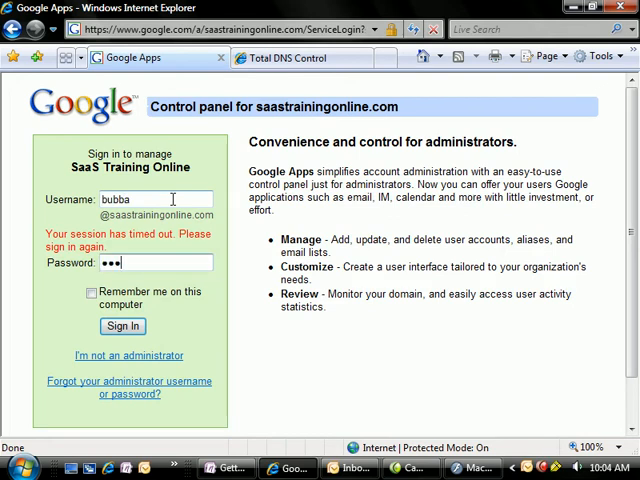
left_click(150, 262)
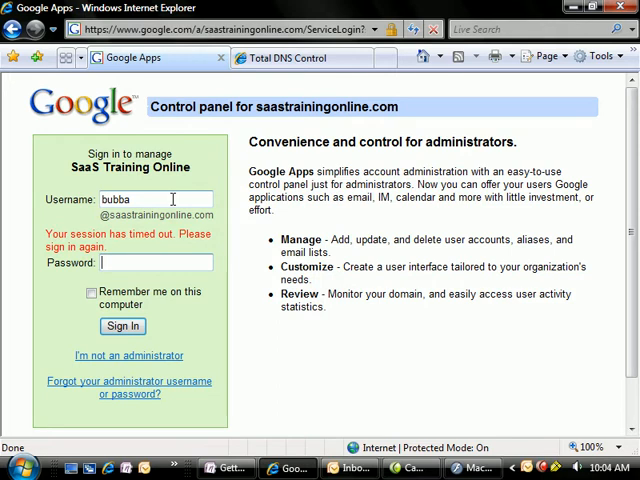
type("password")
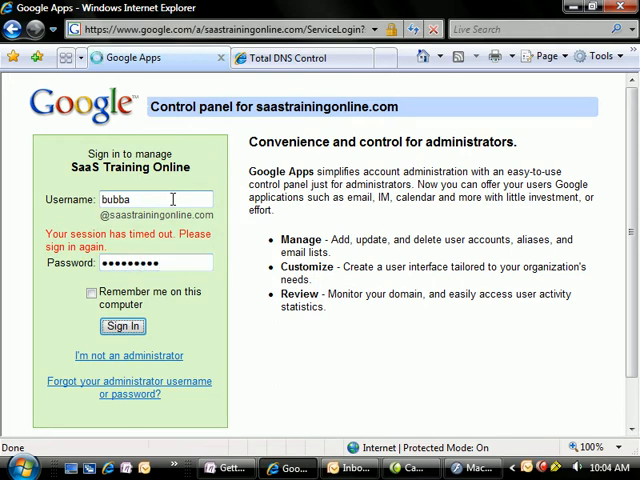
left_click(122, 326)
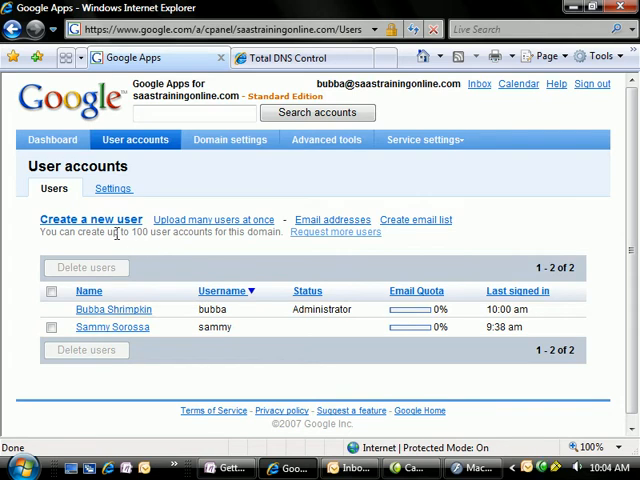
left_click(90, 219)
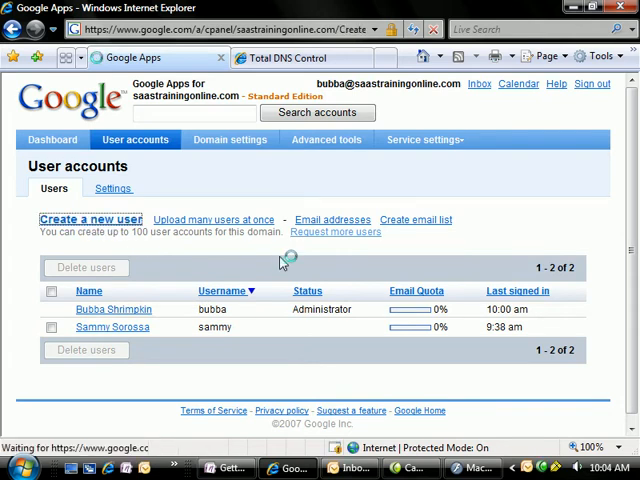
left_click(90, 219)
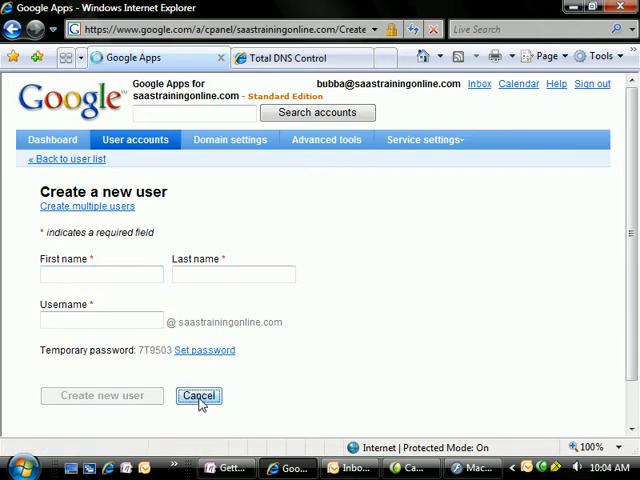
left_click(198, 396)
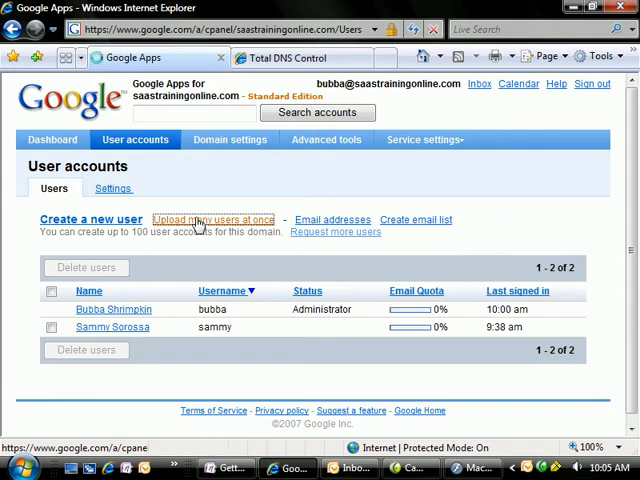
Open 'Upload many users at once' and scroll through the CSV format instructions
left_click(217, 219)
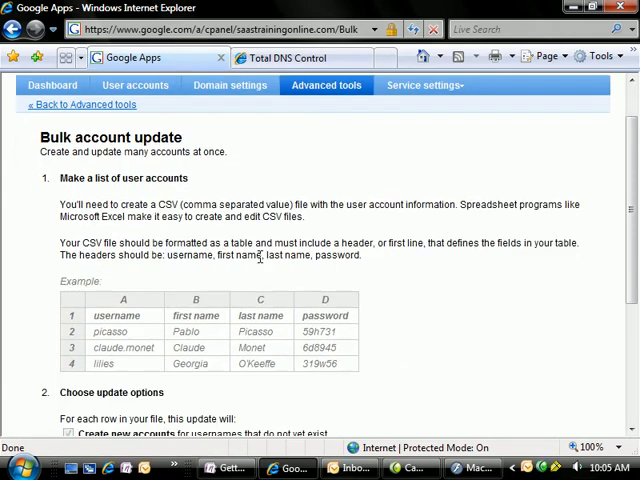
scroll("down", 3)
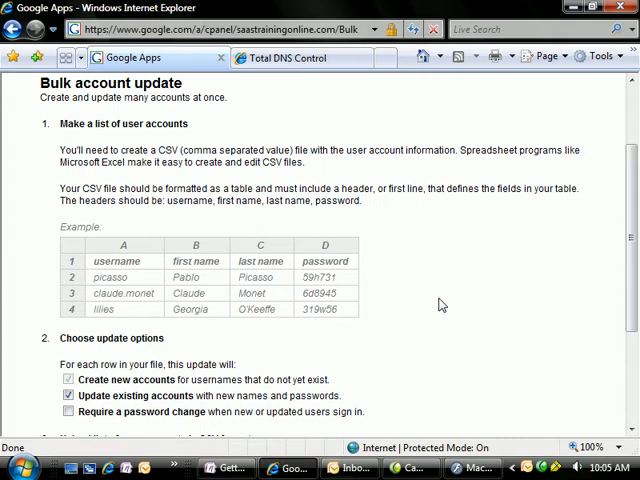
mouse_move(277, 279)
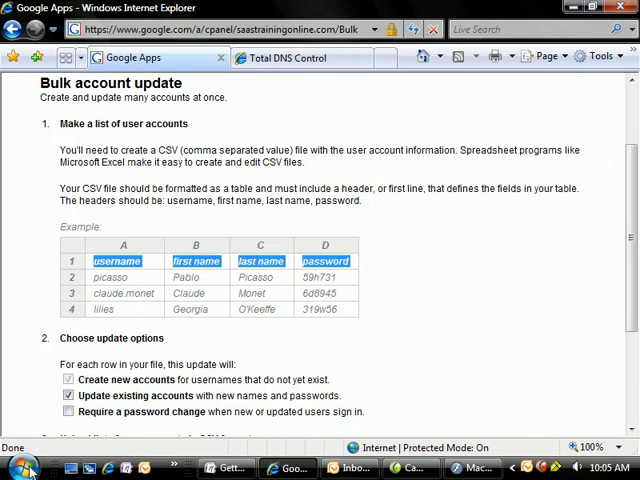
Launch Notepad and type the header 'username,first name, last name, password'
left_click(20, 467)
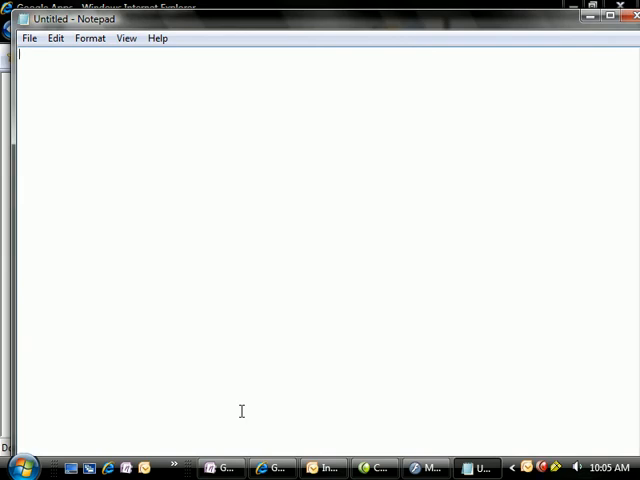
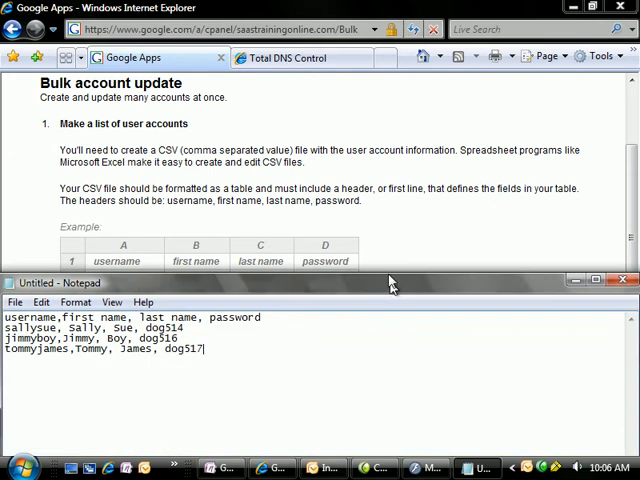
Save the document as users.csv, type All Files, in the GoogleAppsMiniCourse folder
left_click(18, 135)
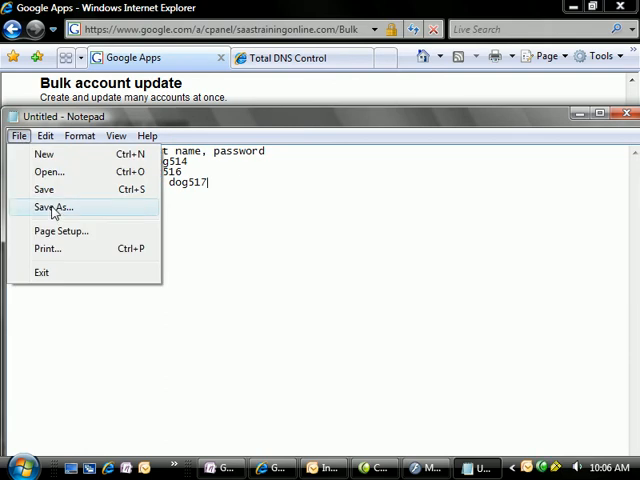
mouse_move(44, 190)
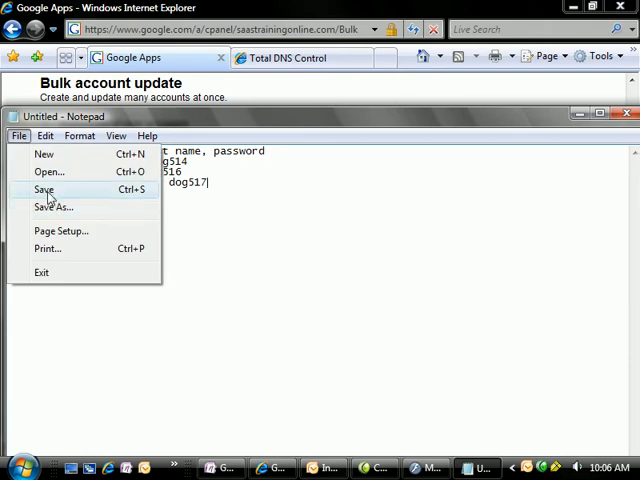
left_click(43, 190)
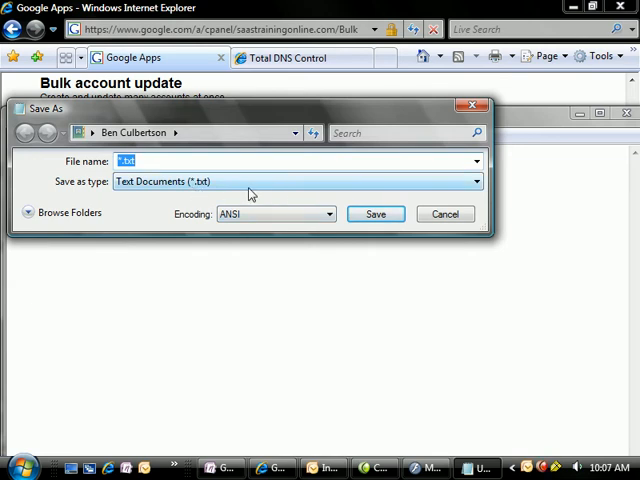
left_click(475, 181)
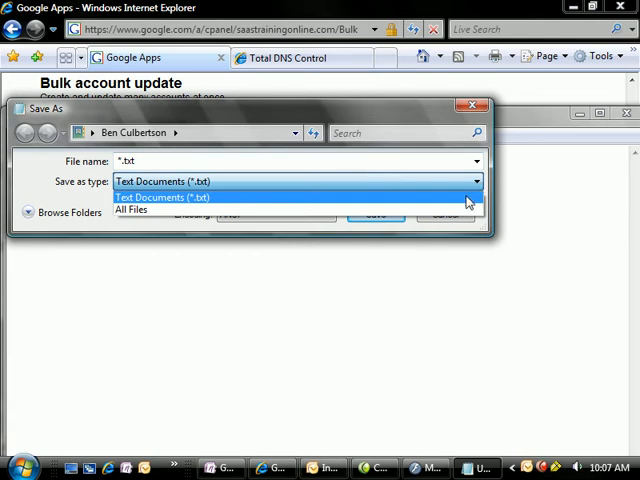
left_click(132, 210)
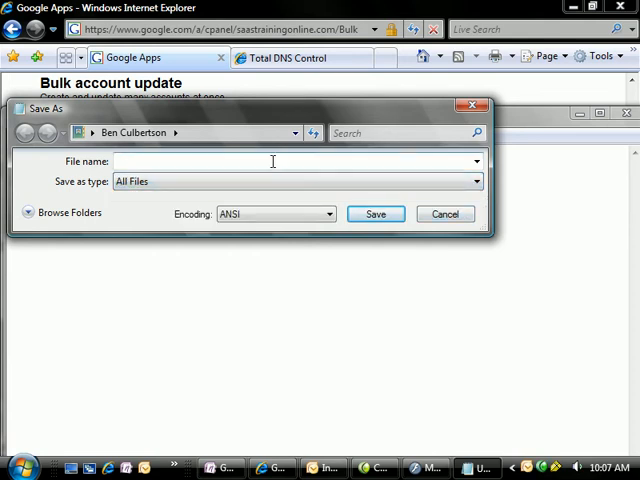
type("users.")
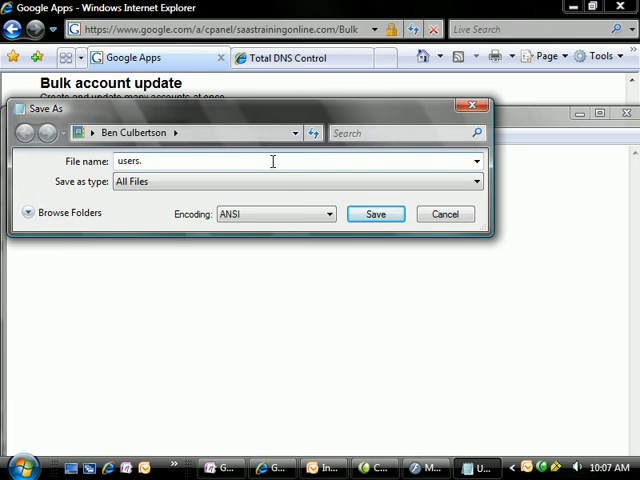
type("csv")
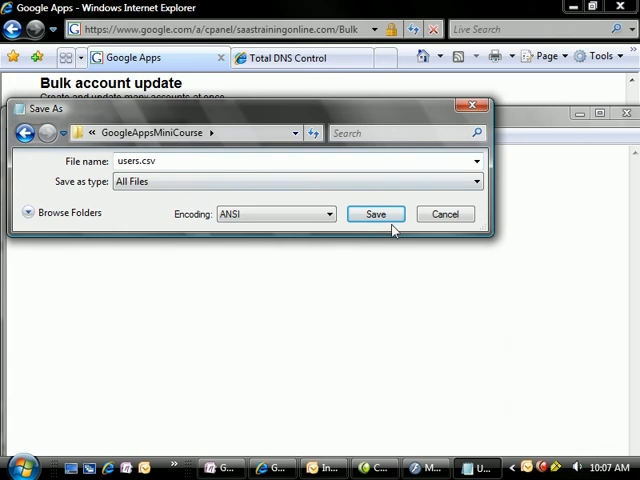
left_click(375, 214)
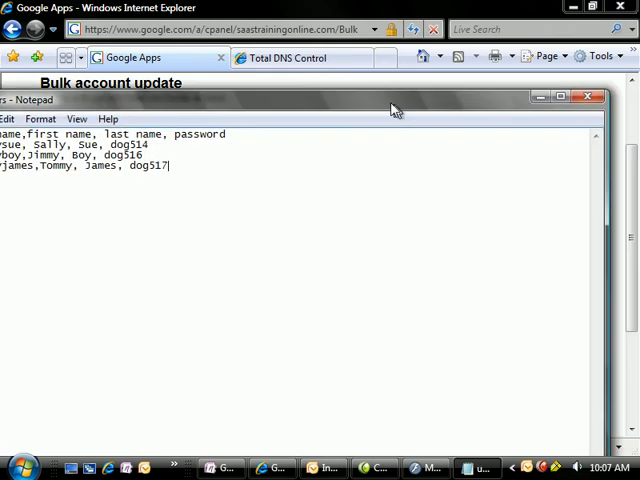
On Bulk account update, uncheck 'Update existing accounts' and leave password change unrequired
left_click(587, 97)
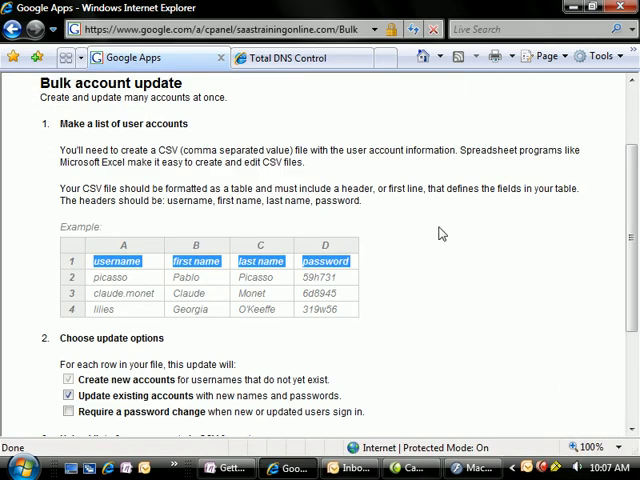
scroll("down", 3)
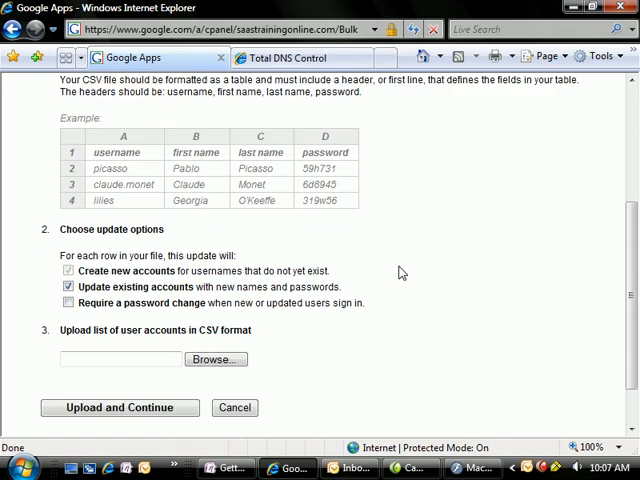
mouse_move(399, 275)
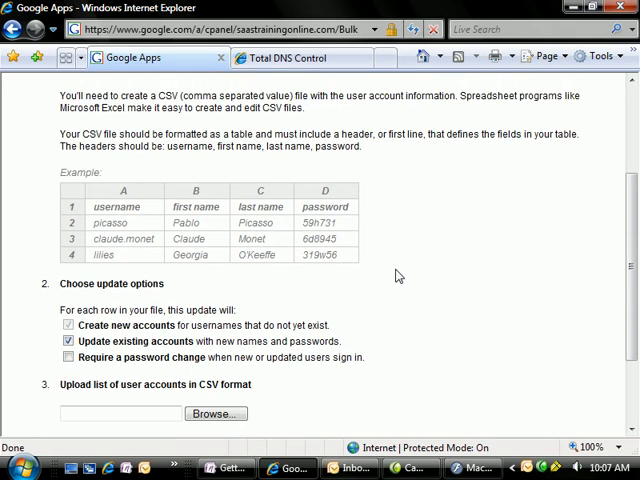
scroll("down", 3)
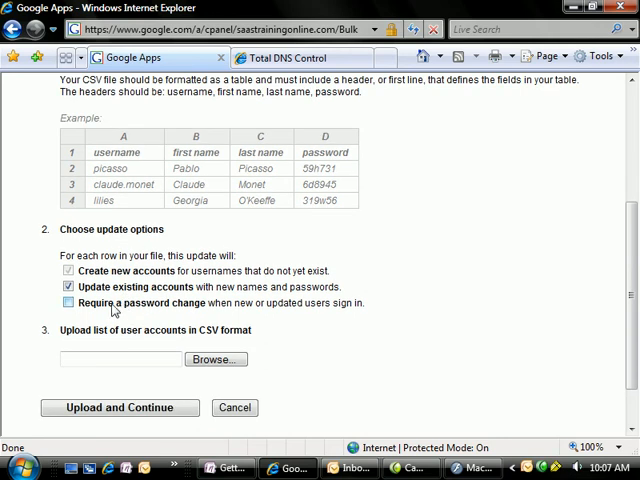
left_click(67, 288)
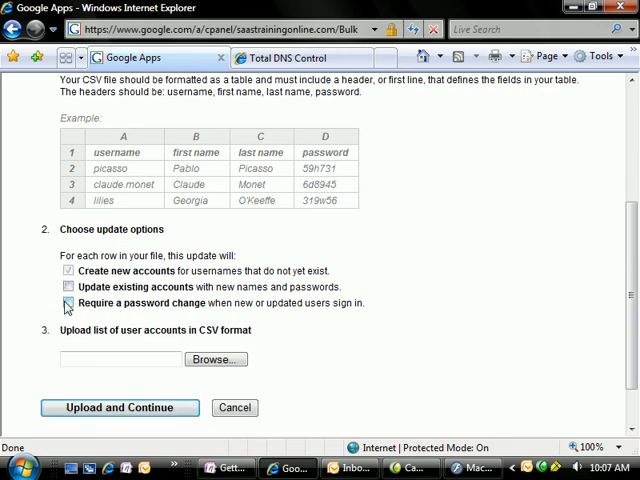
left_click(69, 303)
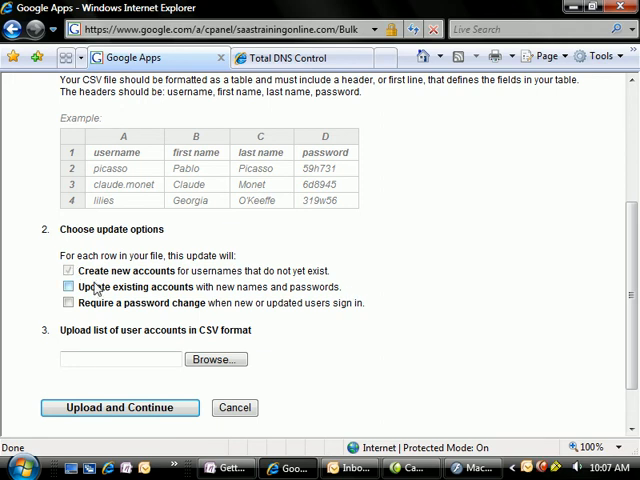
left_click(69, 286)
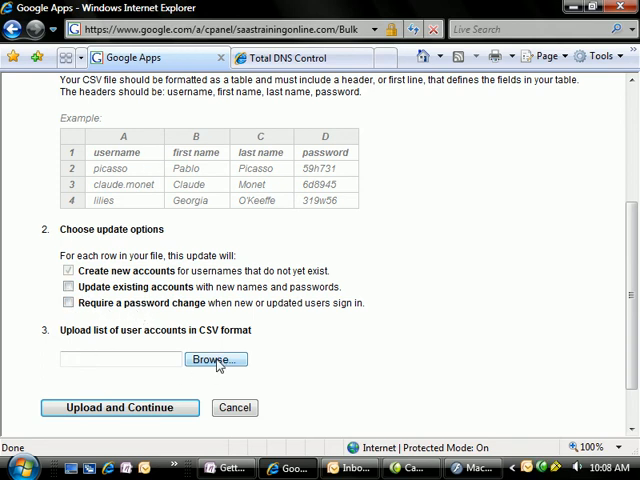
Browse to the GoogleAppsMiniCourse folder and select users.csv for upload
left_click(214, 359)
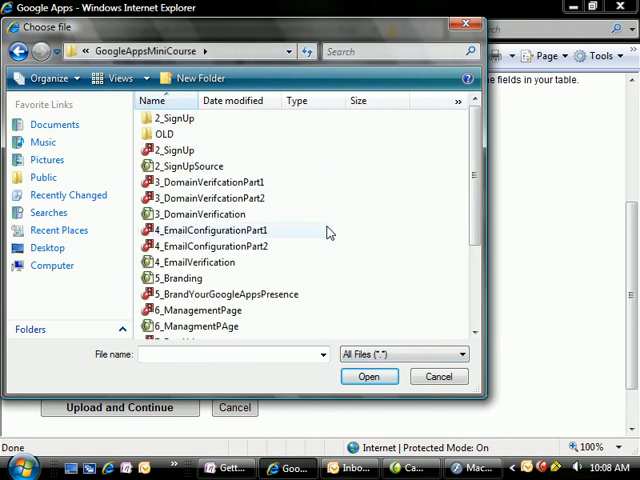
scroll("down", 3)
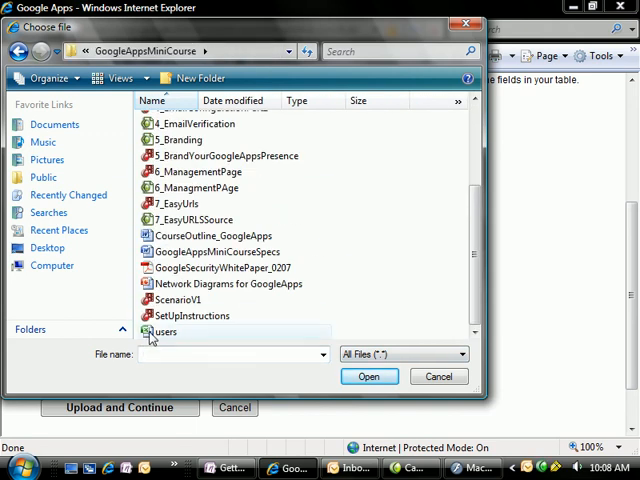
left_click(369, 376)
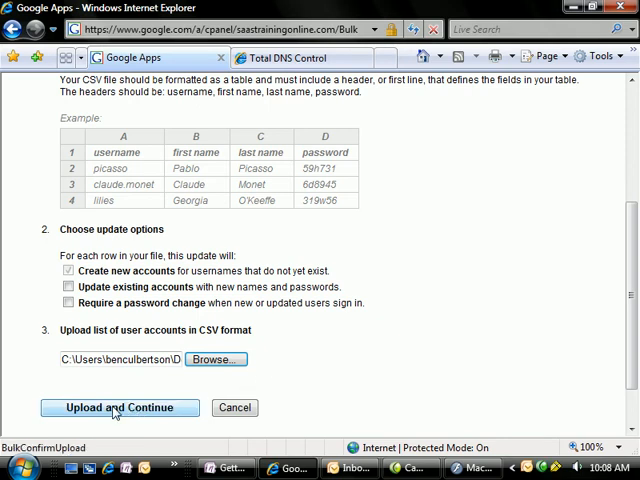
Upload users.csv, preview Sally, Jimmy and Tommy, and confirm the update
left_click(119, 407)
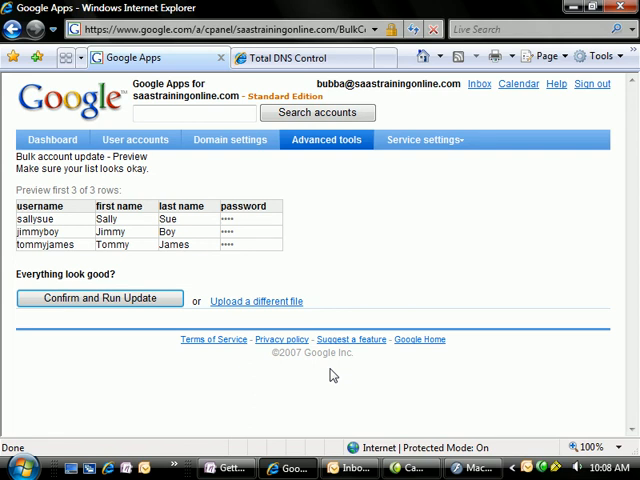
left_click(99, 298)
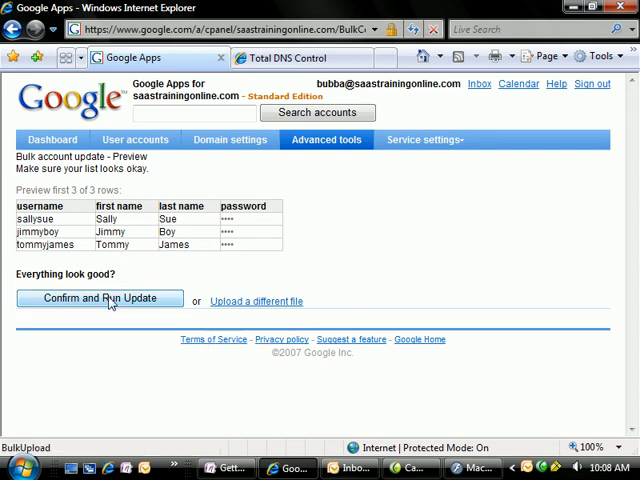
left_click(99, 298)
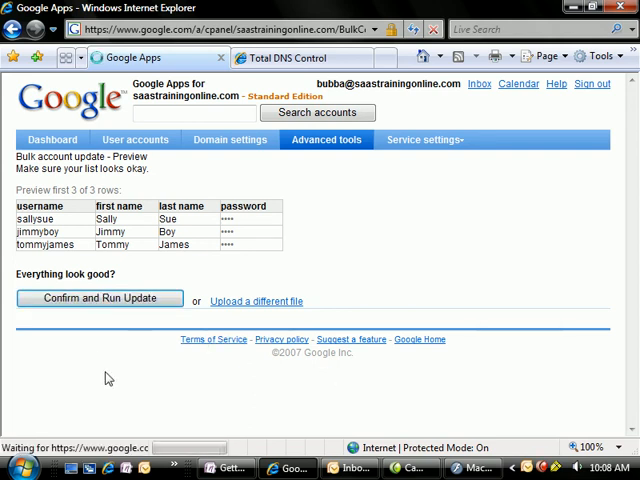
left_click(100, 298)
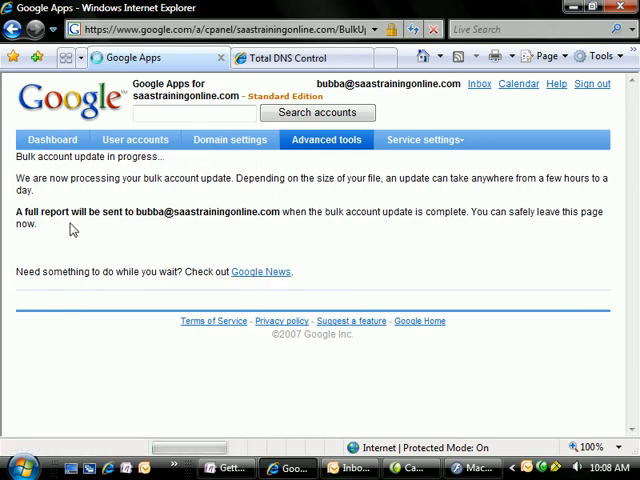
left_click(52, 139)
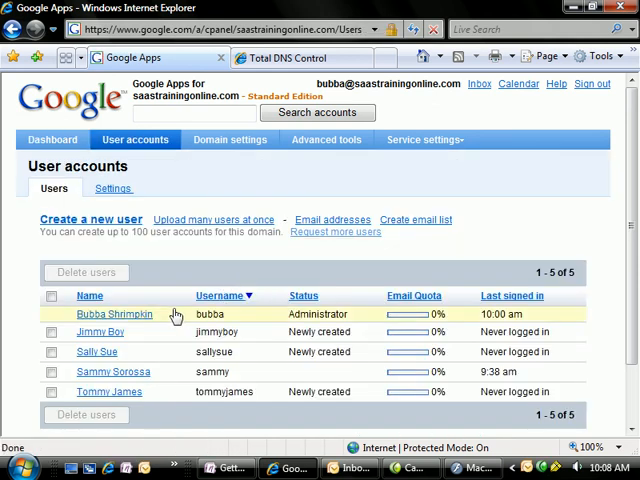
scroll("down", 3)
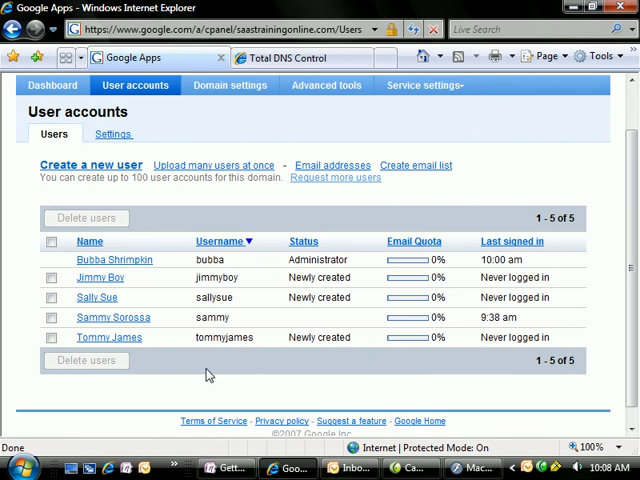